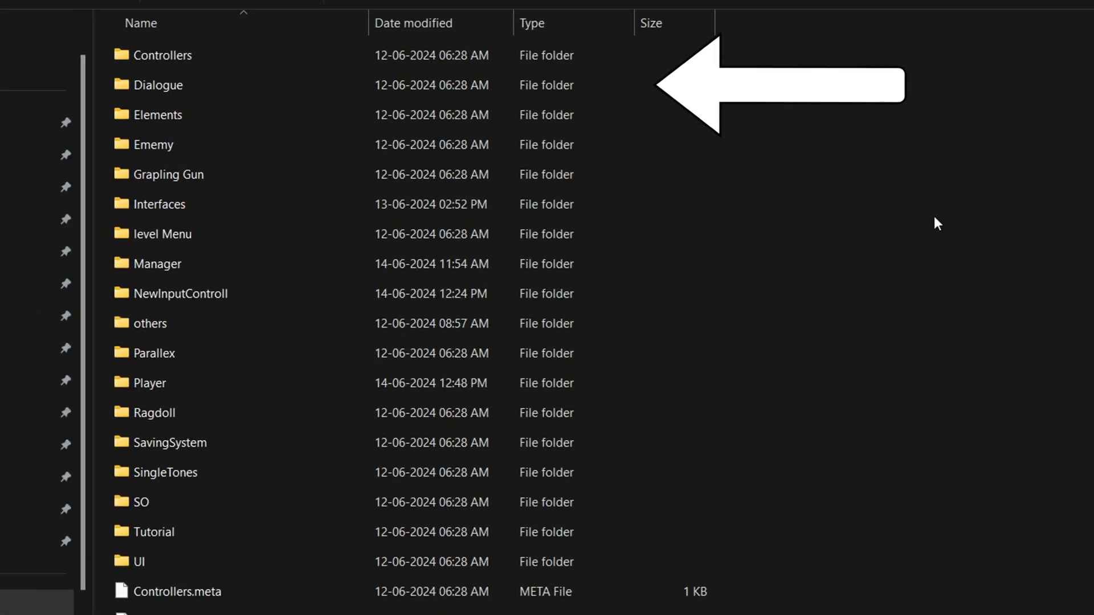
Save Pieces Copilot's UserModel-adapted Riverpod code to Pieces as a snippet.
scroll(down, 3)
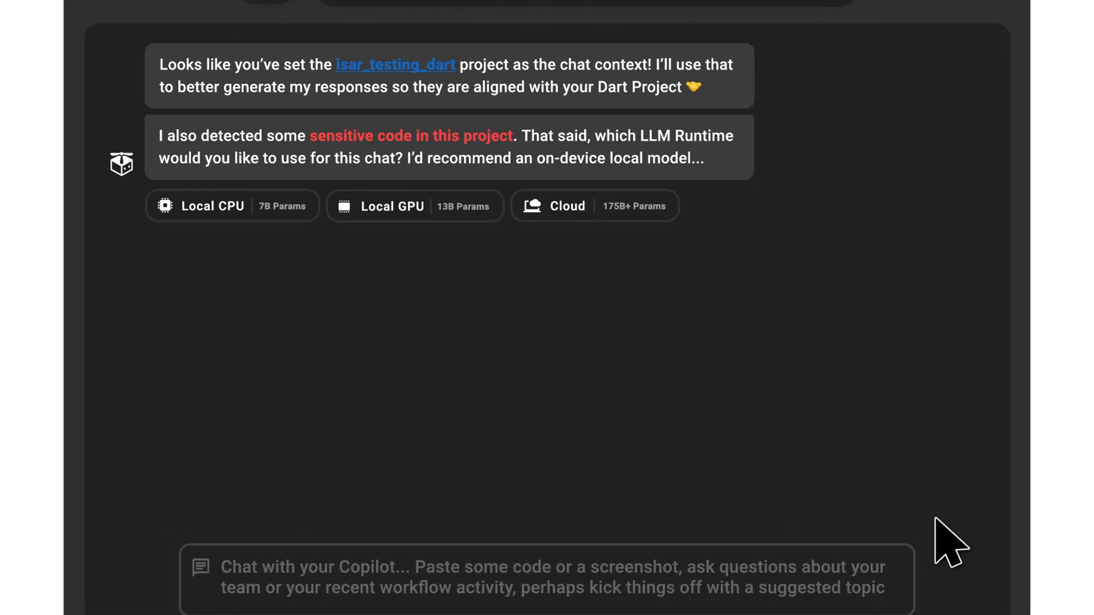
click(407, 203)
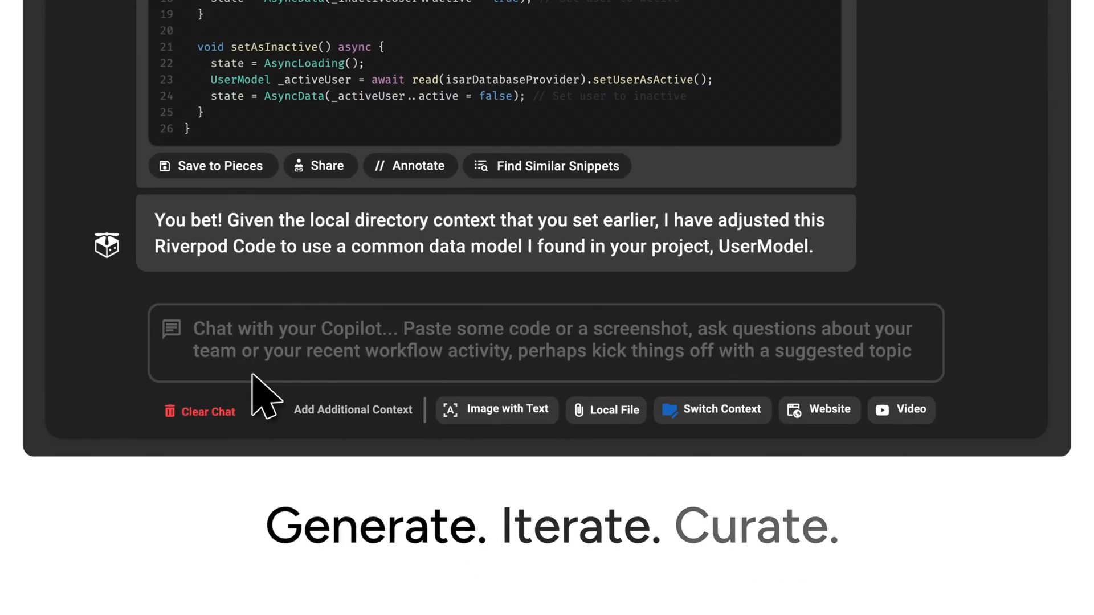
click(212, 165)
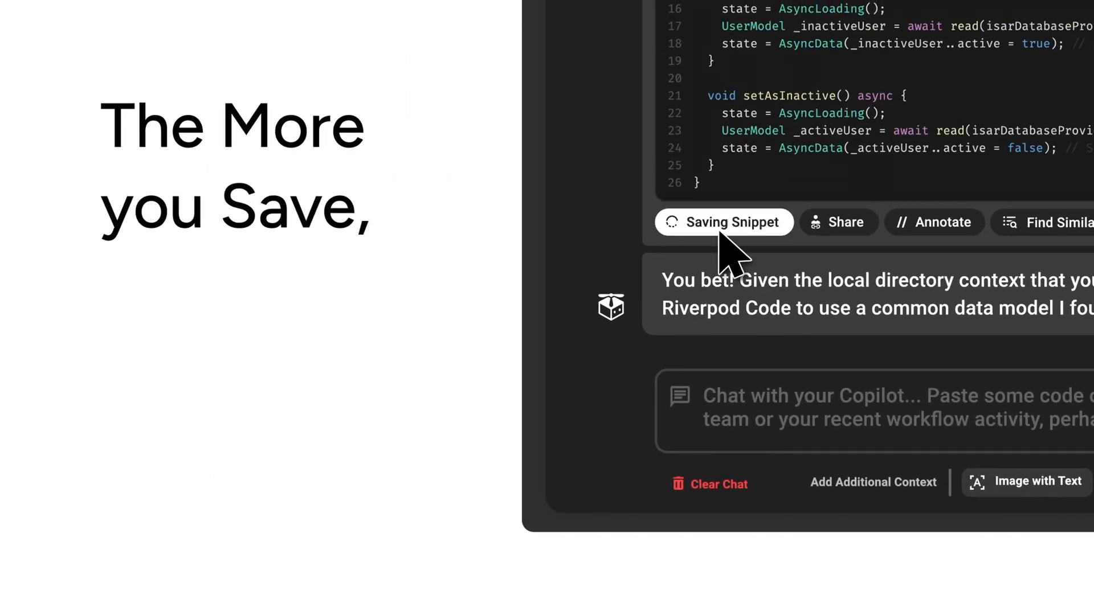
click(723, 222)
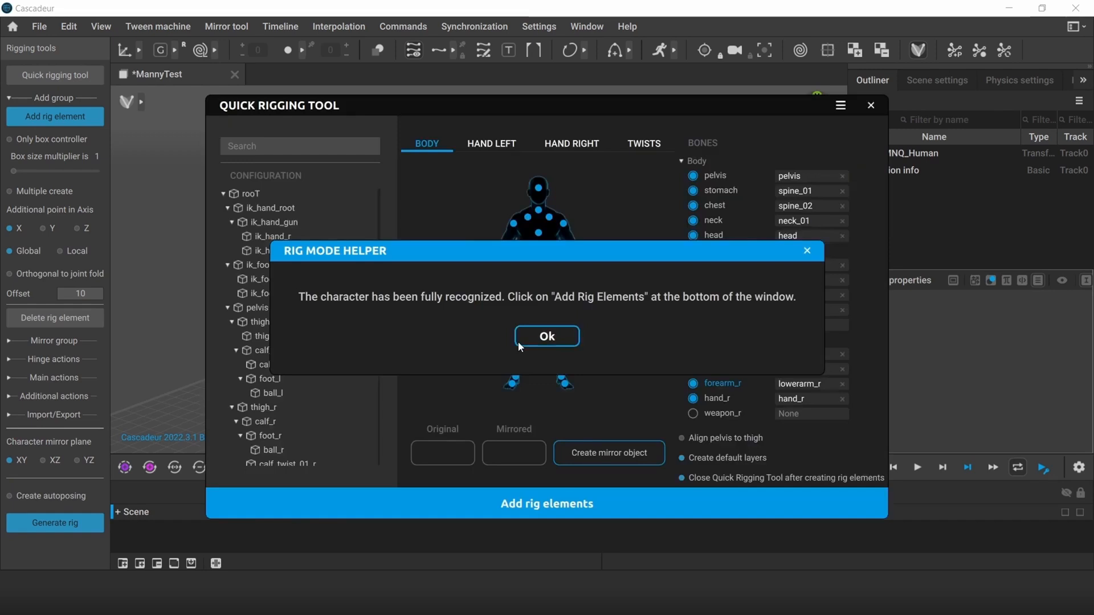
Dismiss the notice confirming MannyTest's skeleton is fully recognized.
click(547, 336)
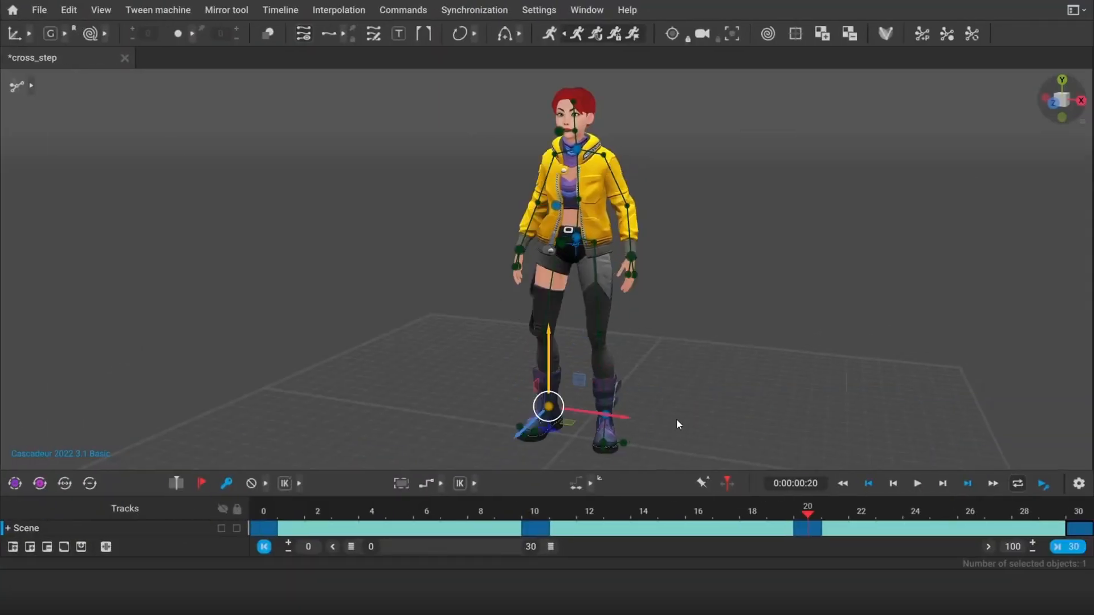
Play the cross_step animation, adjust the body controller, then open crouching_walk_4.
click(917, 483)
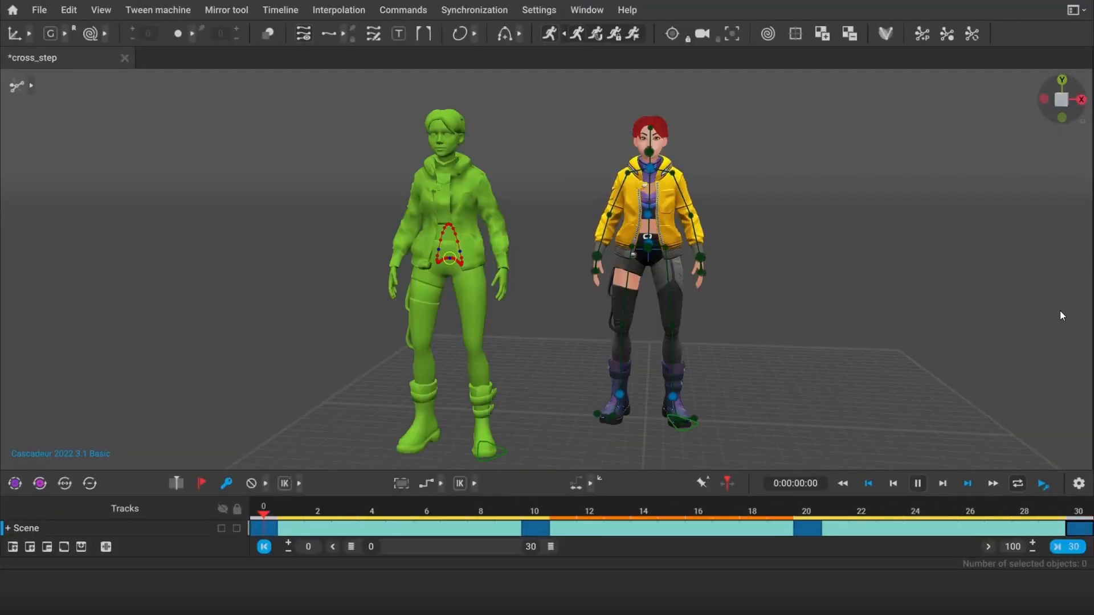
click(649, 242)
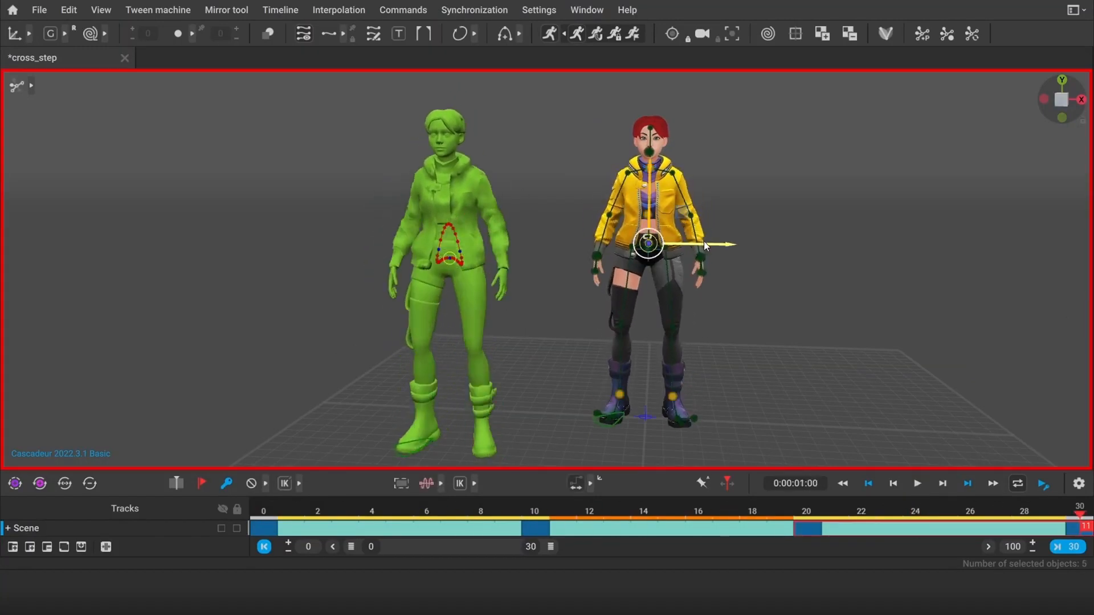
click(917, 483)
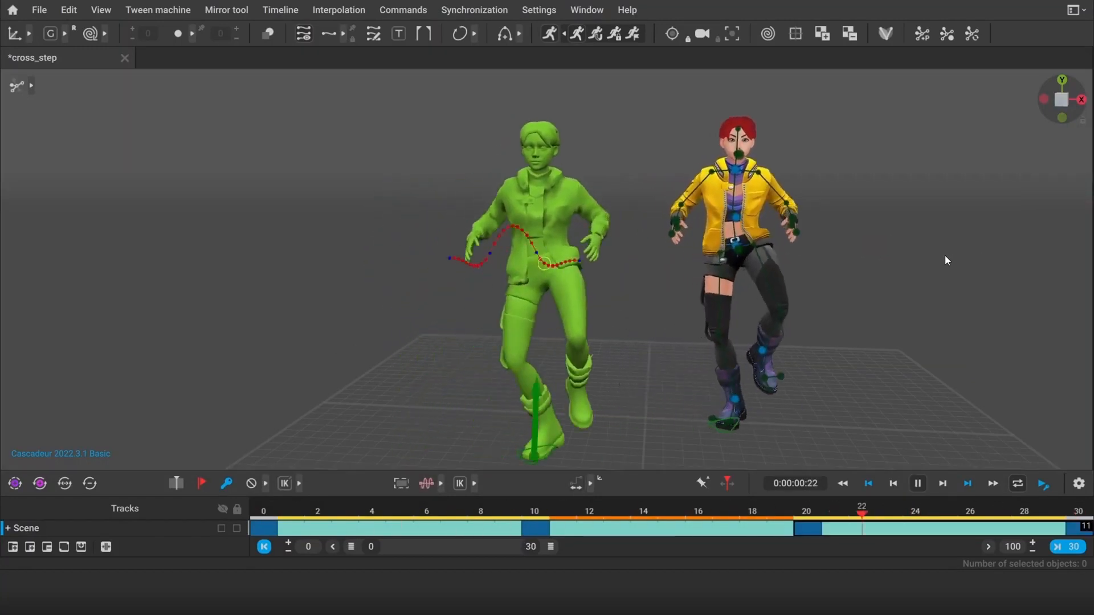
click(226, 10)
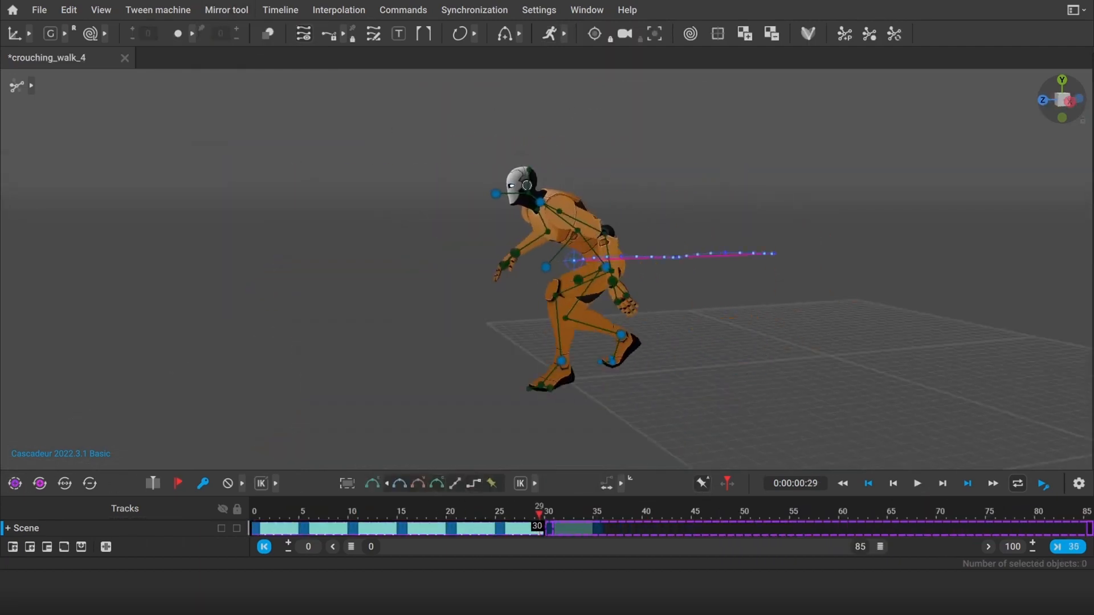
click(918, 484)
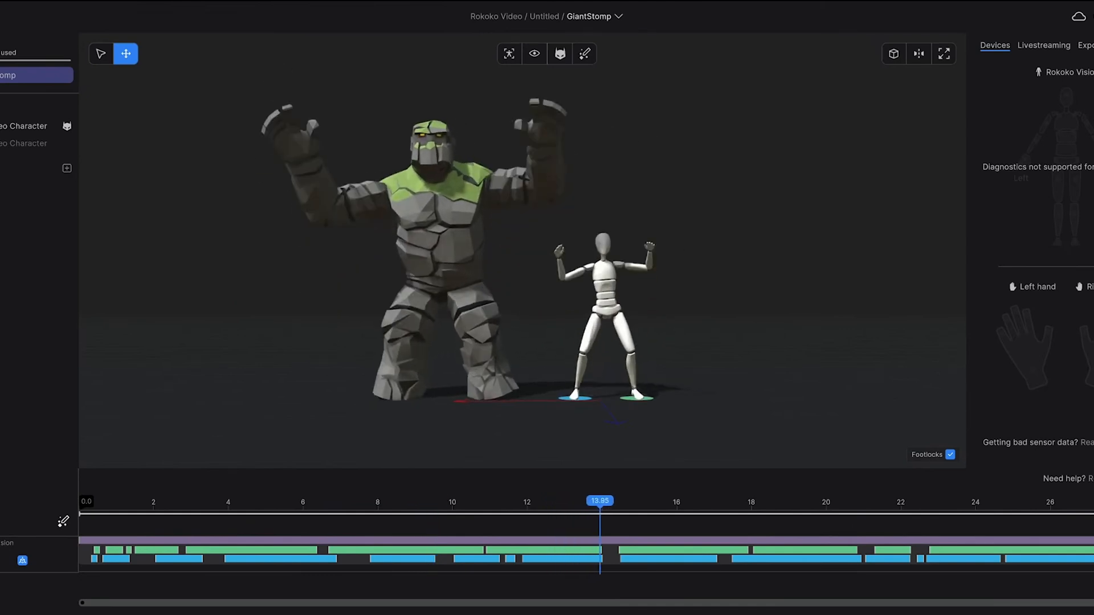
Preview the rock giant following the GiantStomp motion beside the mannequin.
click(584, 53)
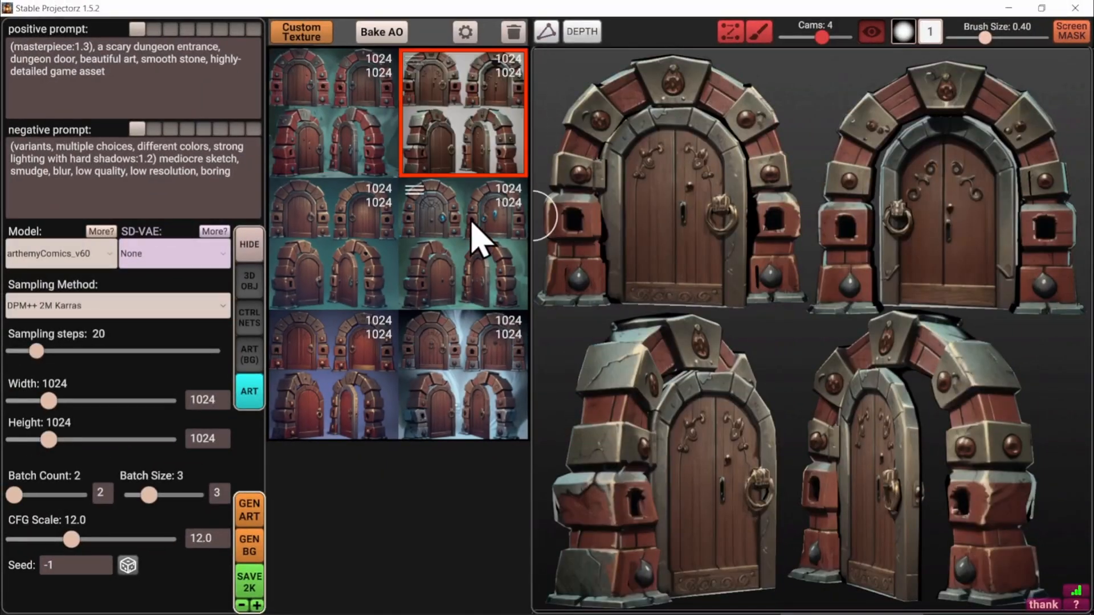
Project a generated dungeon door texture and start an inpaint img2img generation.
click(333, 245)
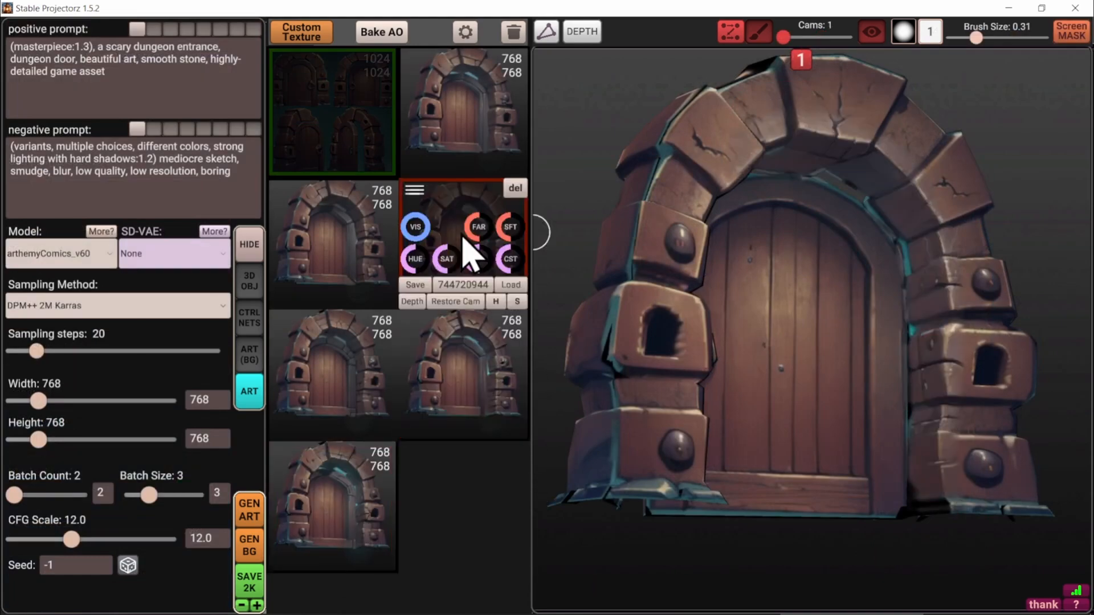
click(249, 509)
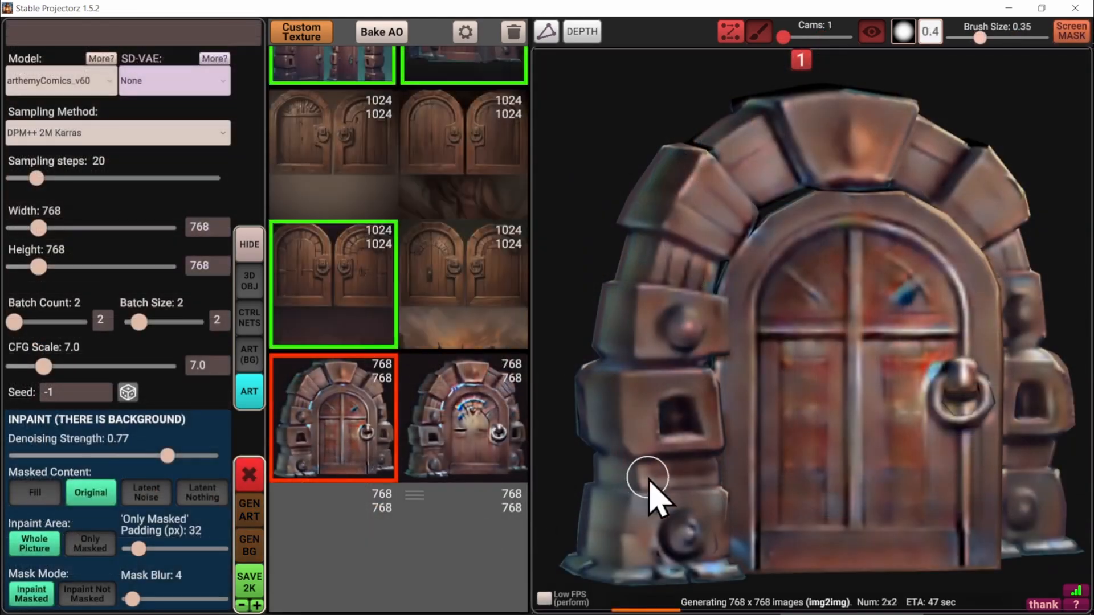